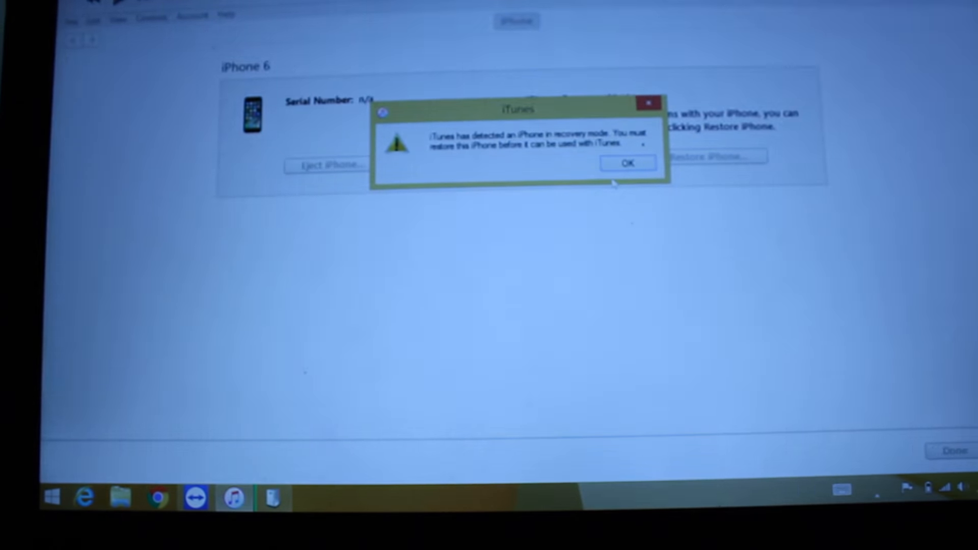
# Step: Dismiss the recovery-mode alert and agree to the iPhone software license to begin the restore download
pyautogui.click(626, 162)
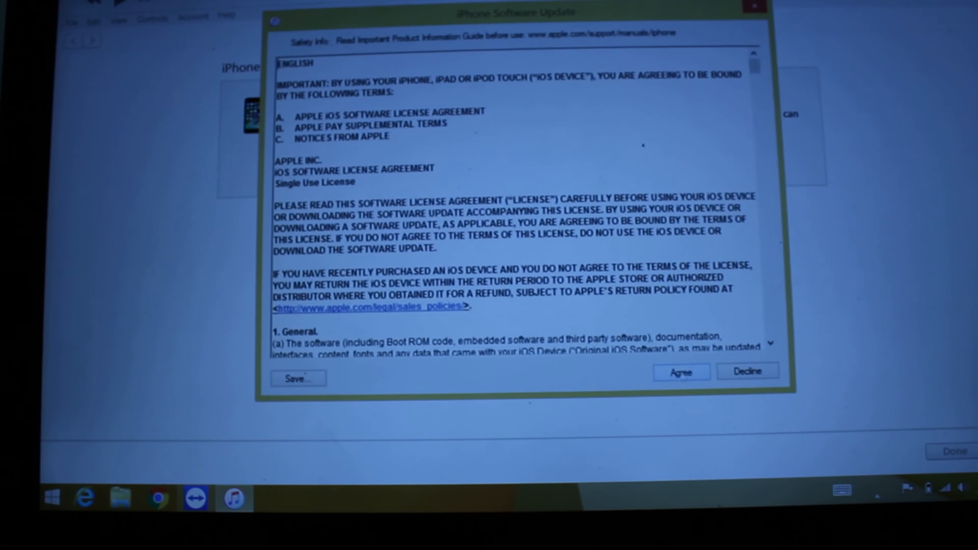
pyautogui.click(680, 372)
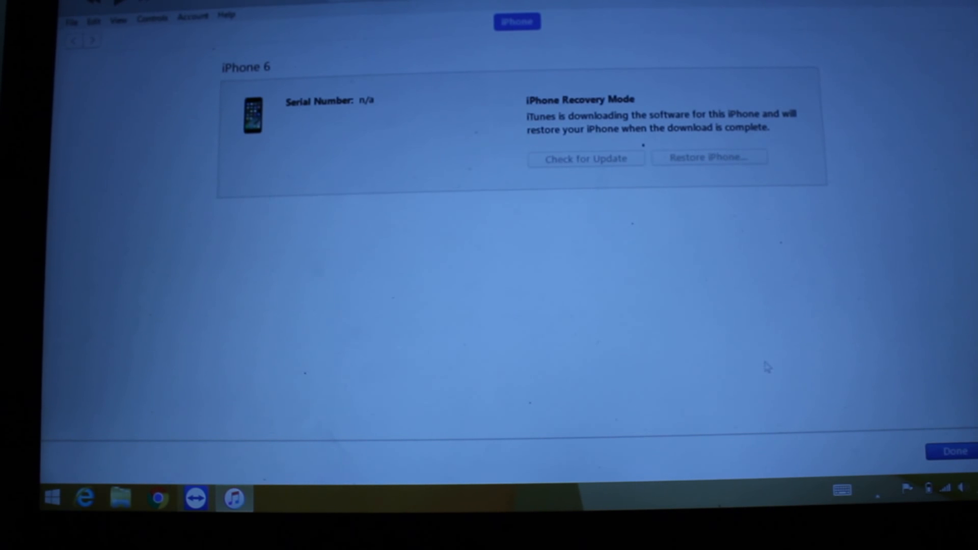